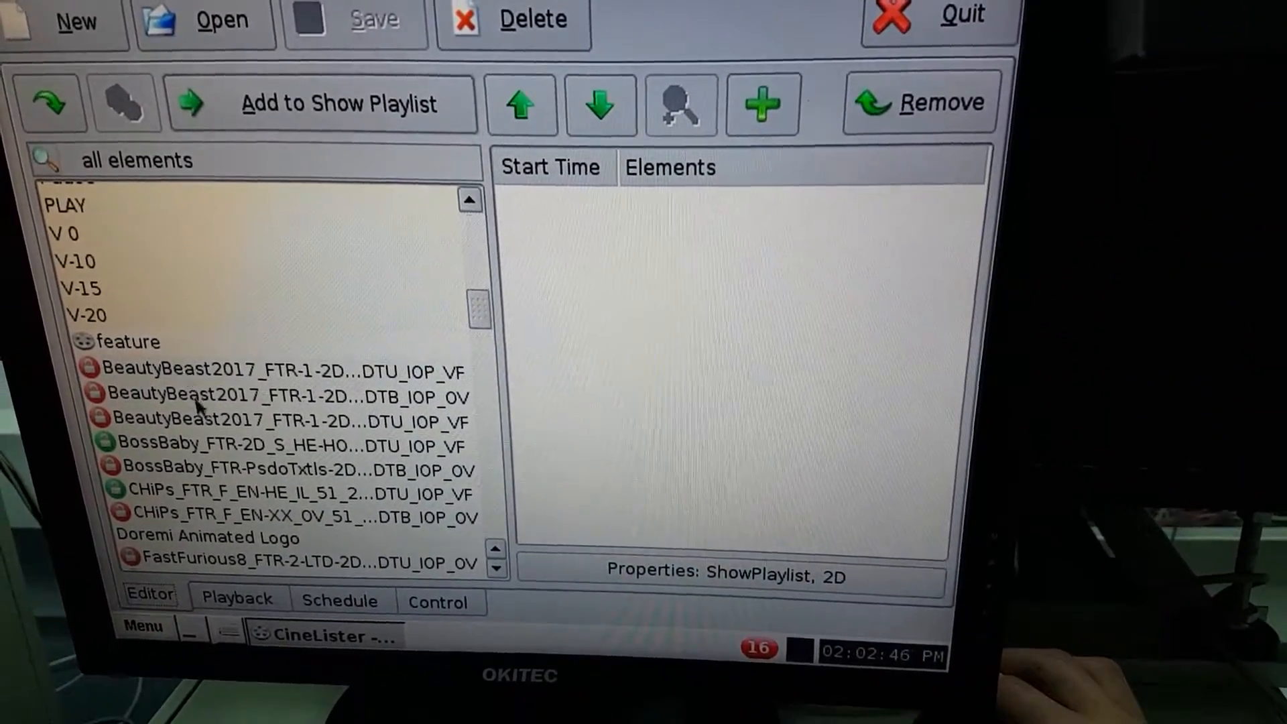
Select the BossBaby 2D feature in the elements list for scheduling.
click(320, 102)
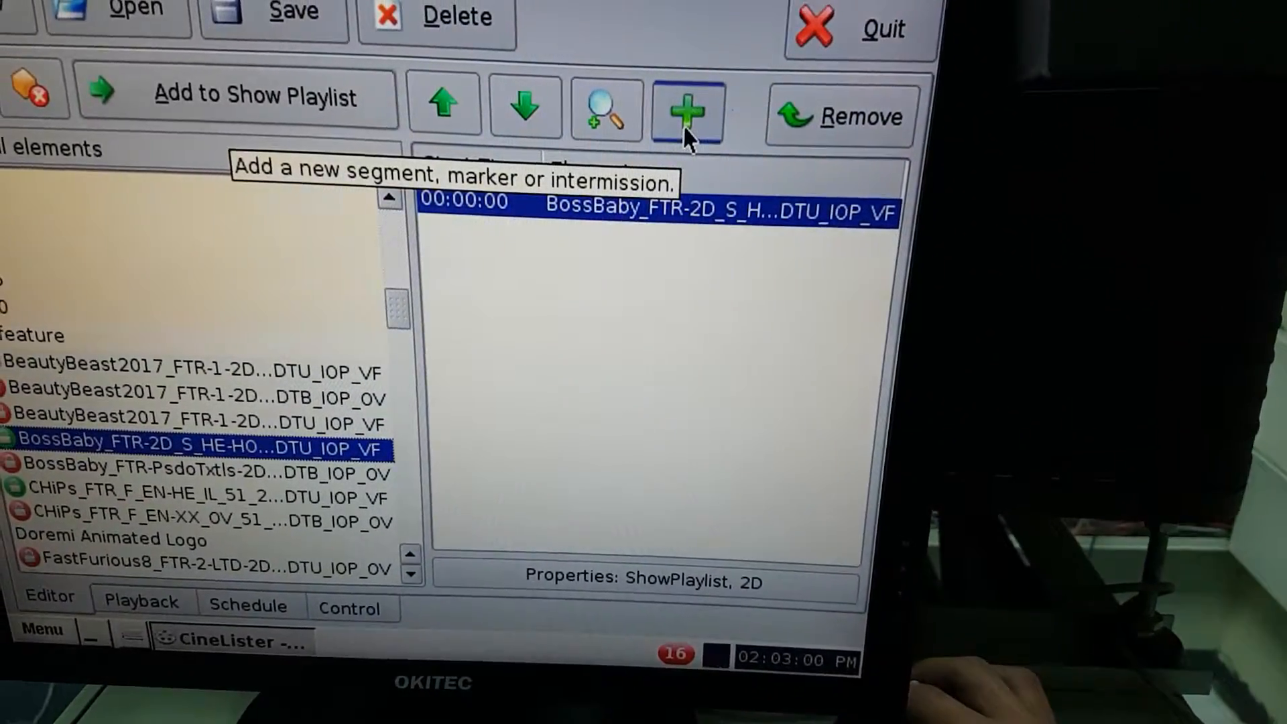
Start a new intermission on BossBaby using the PAUSE 2D FOR FLAT playlist.
click(688, 111)
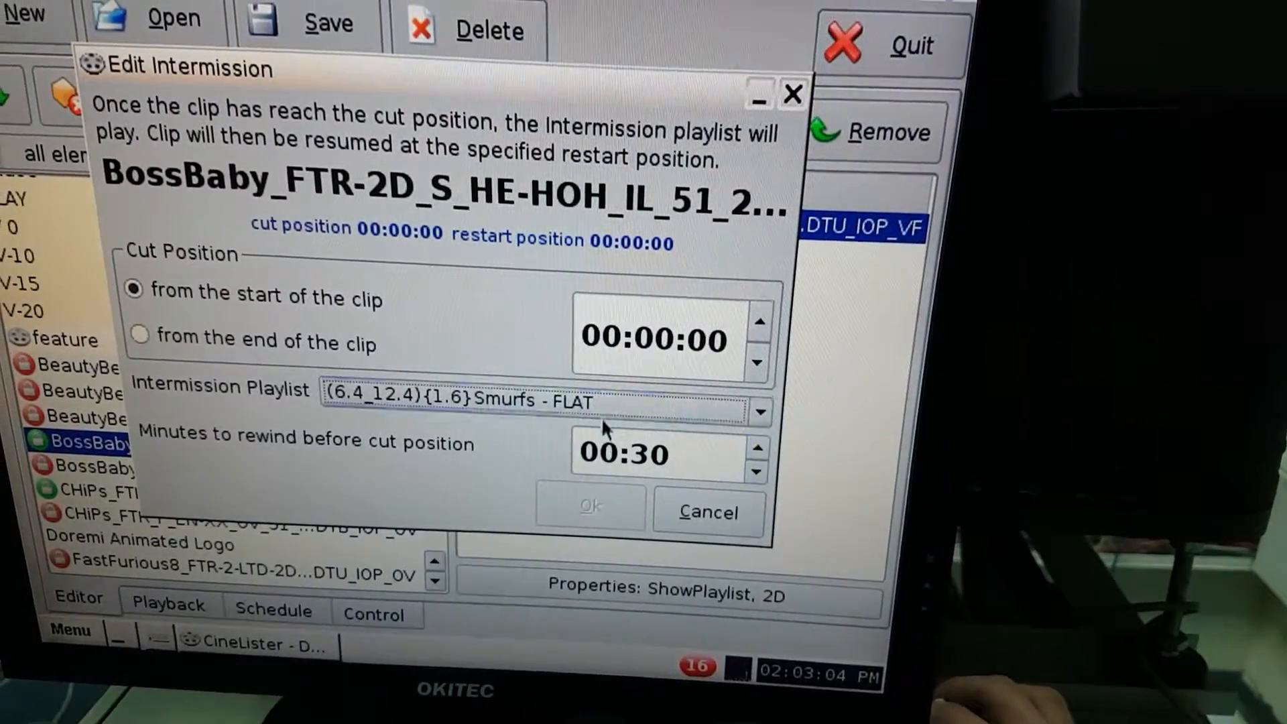
click(759, 411)
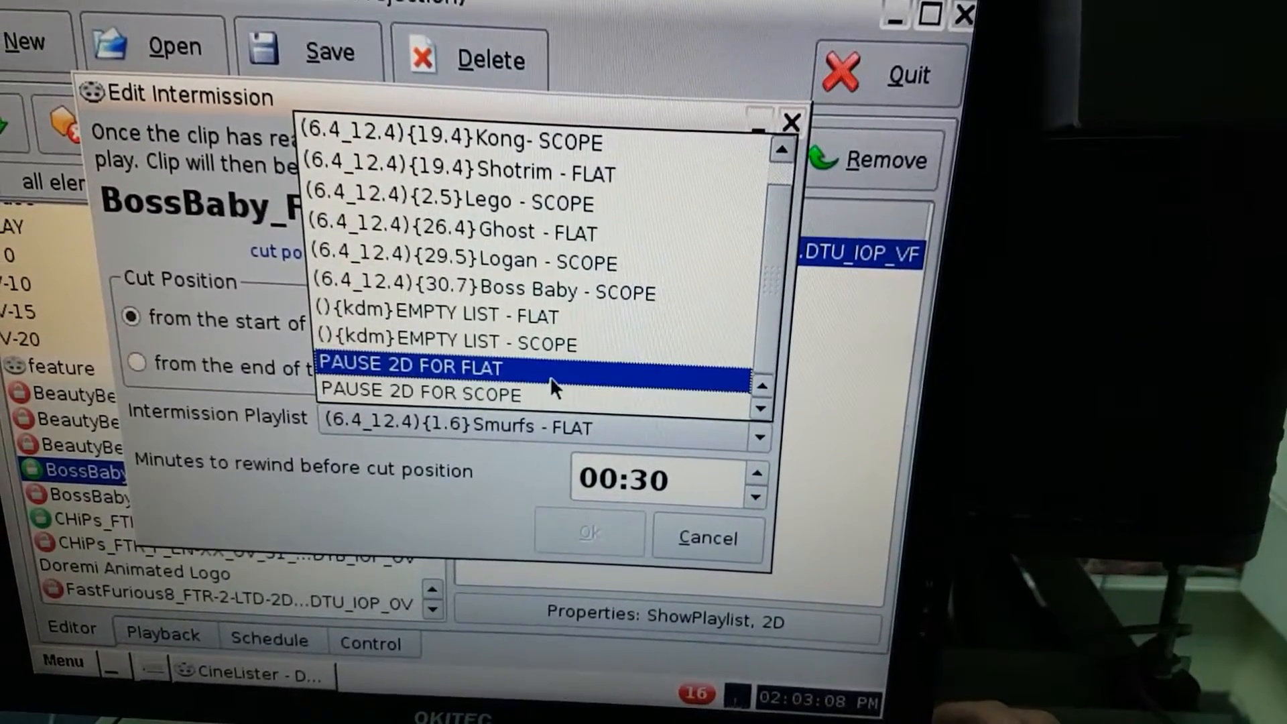
click(410, 366)
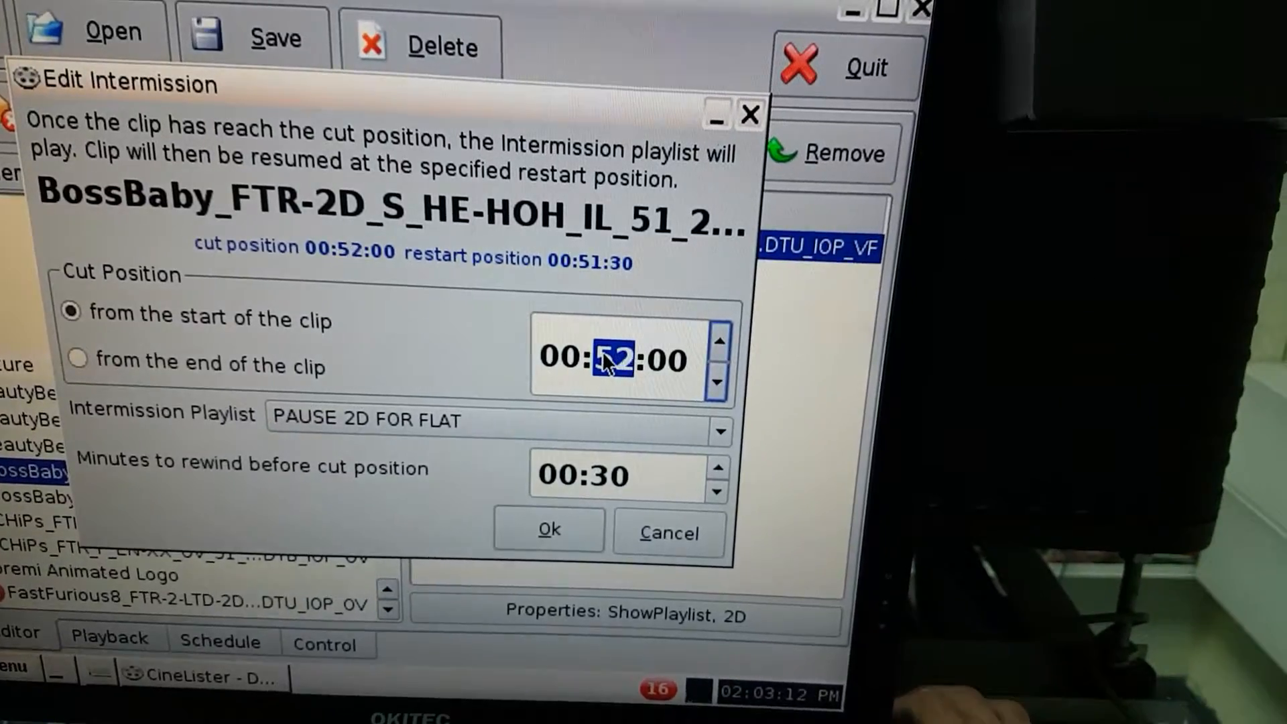
Set Cut Position to 00:45:00 and rewind before cut to 00:00.
click(717, 384)
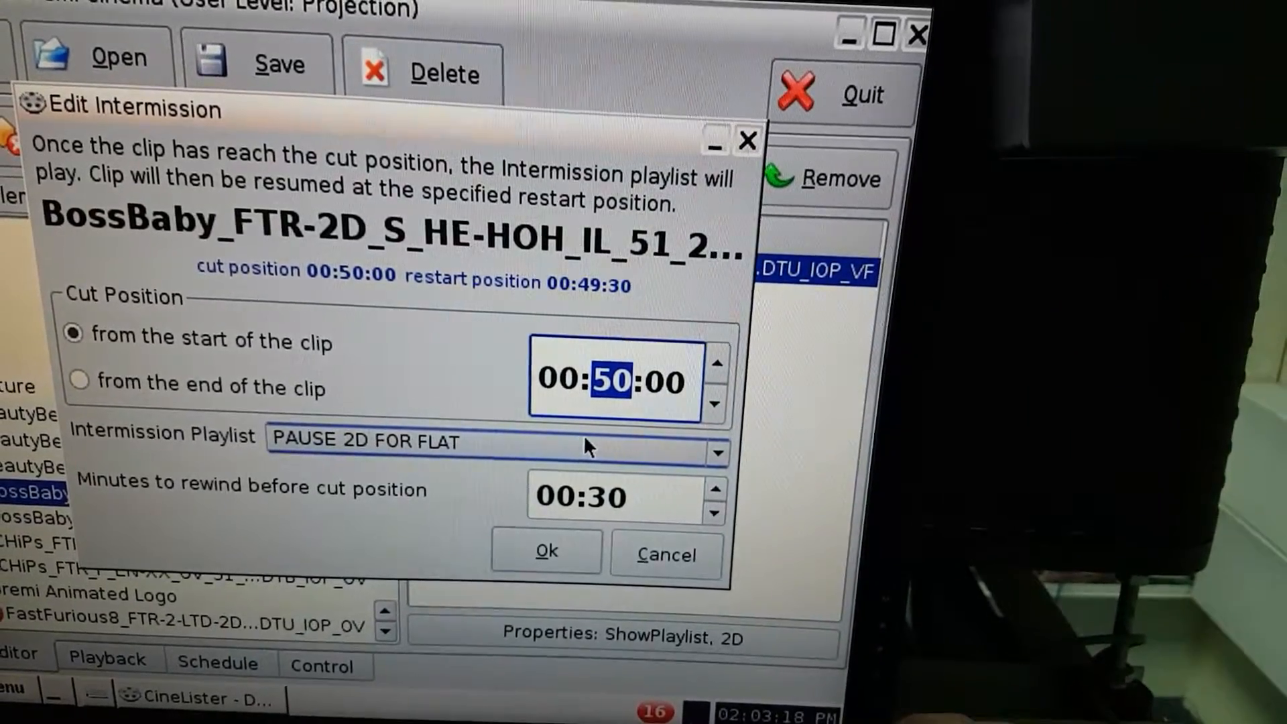
click(714, 405)
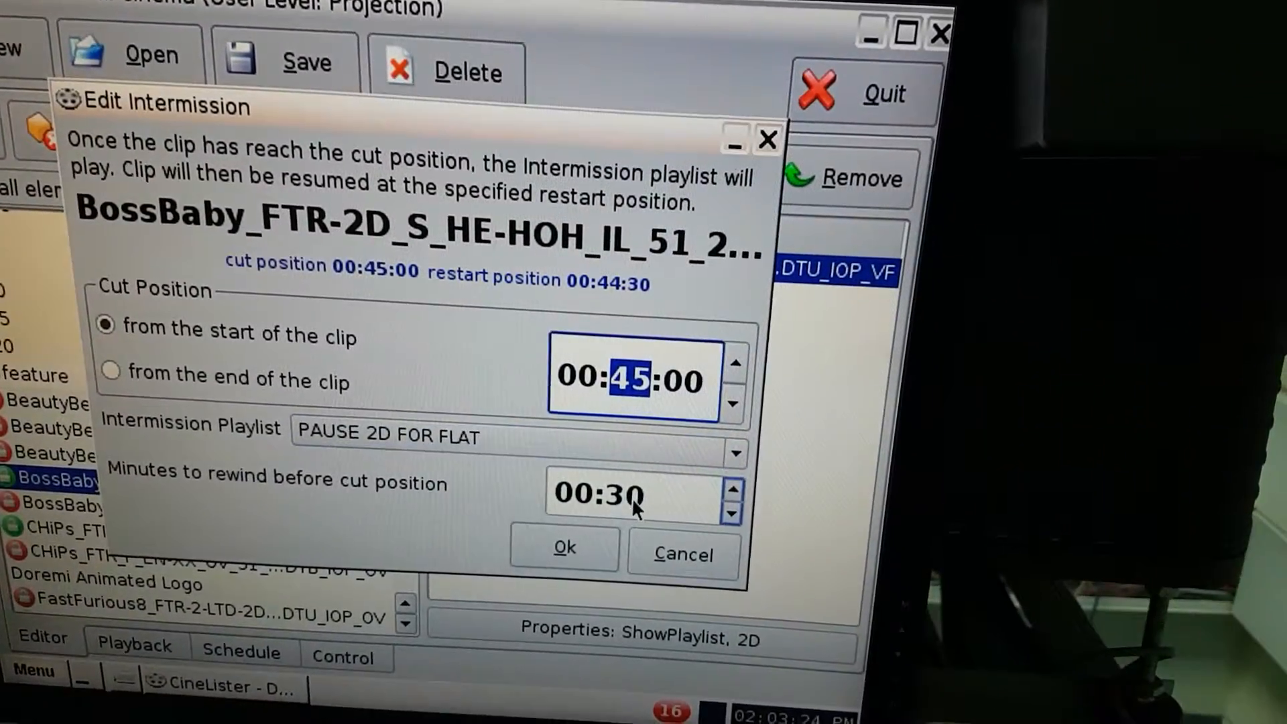
click(729, 513)
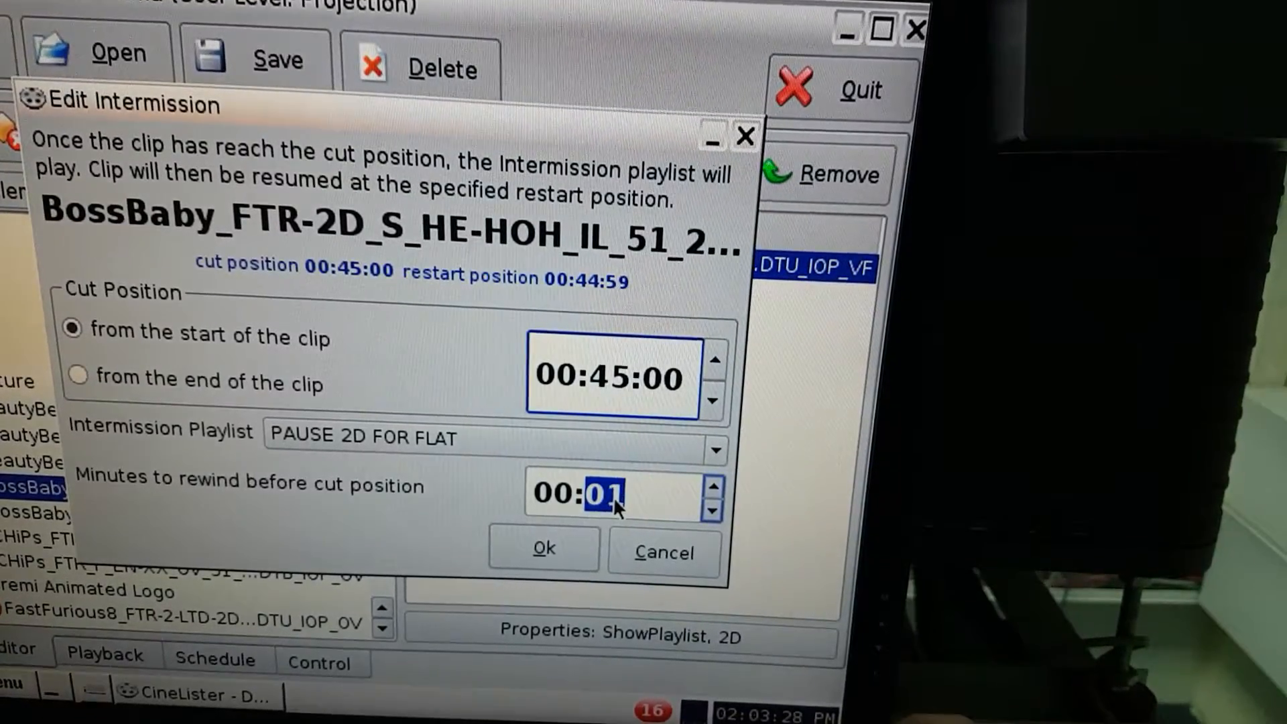
click(710, 509)
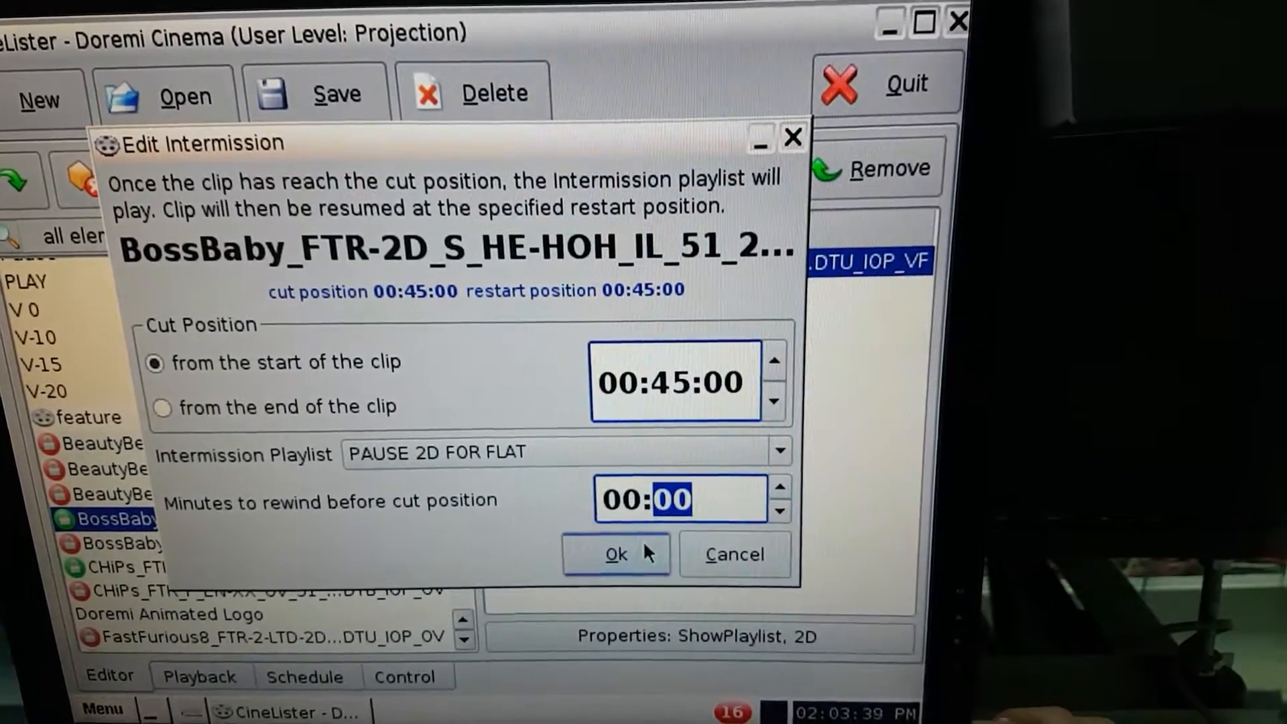
Confirm the intermission so PAUSE 2D FOR FLAT appears at 00:45:00 under BossBaby.
click(616, 554)
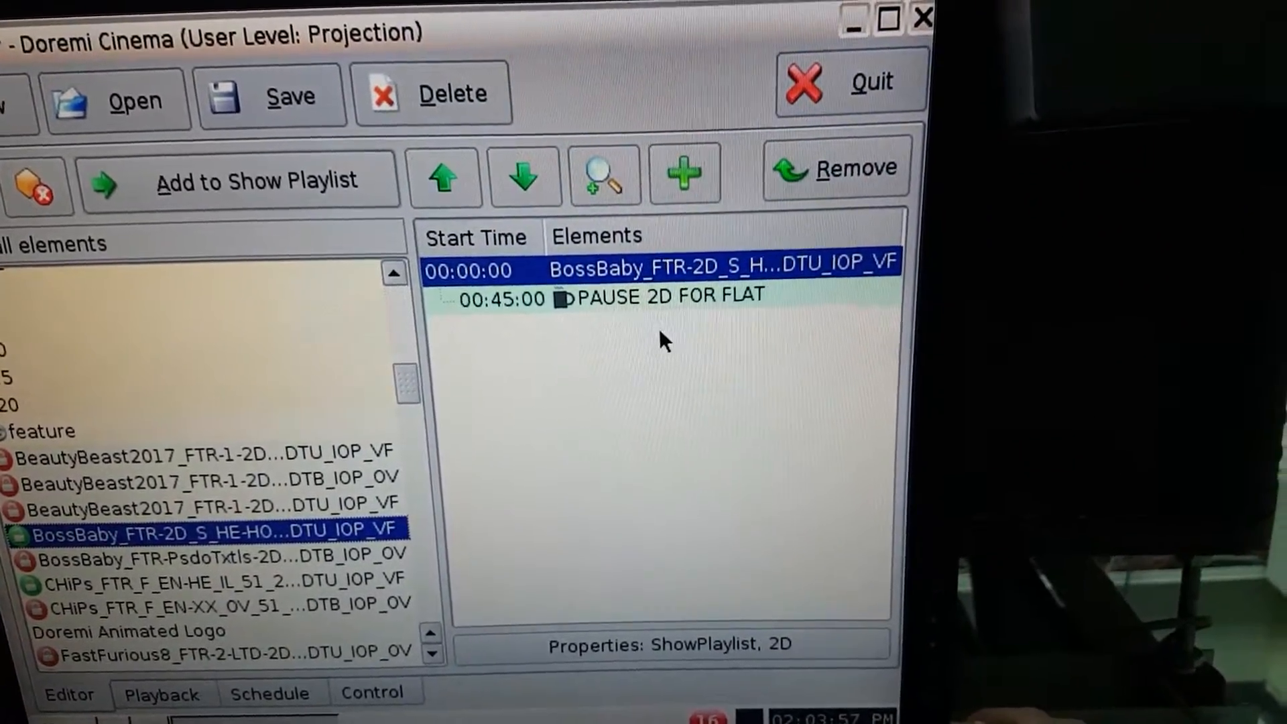
mouse_move(591, 271)
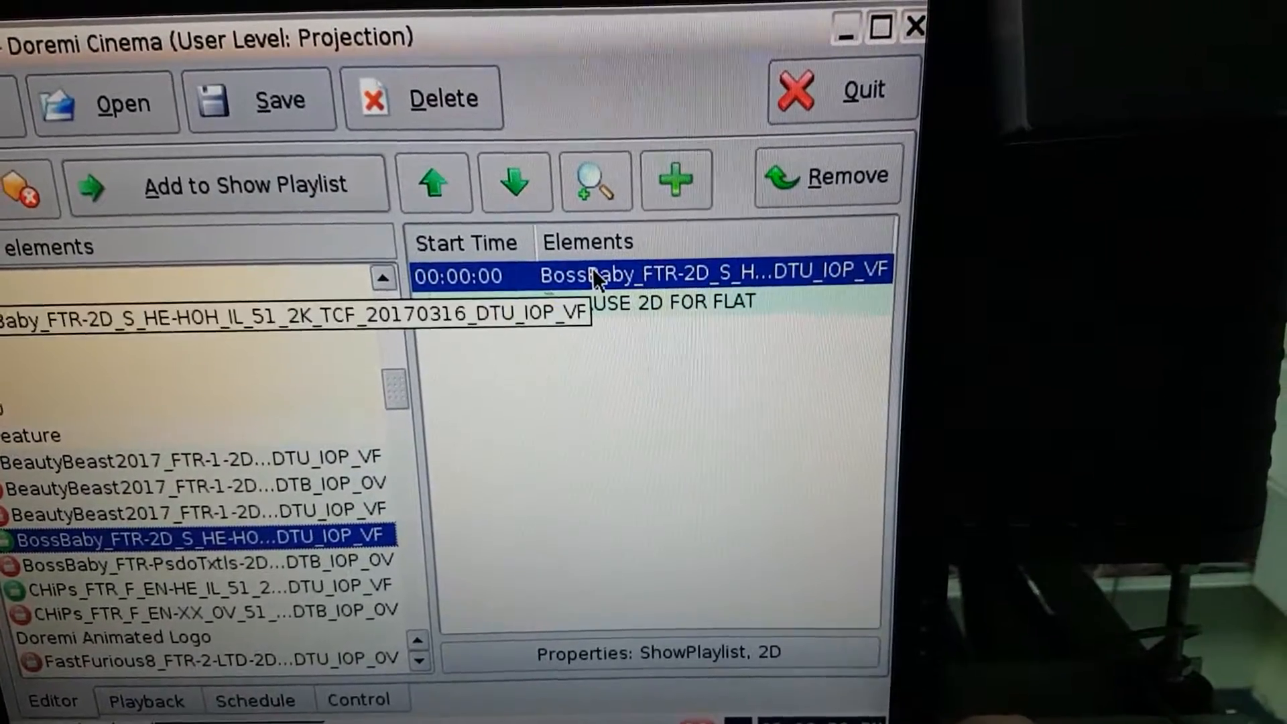